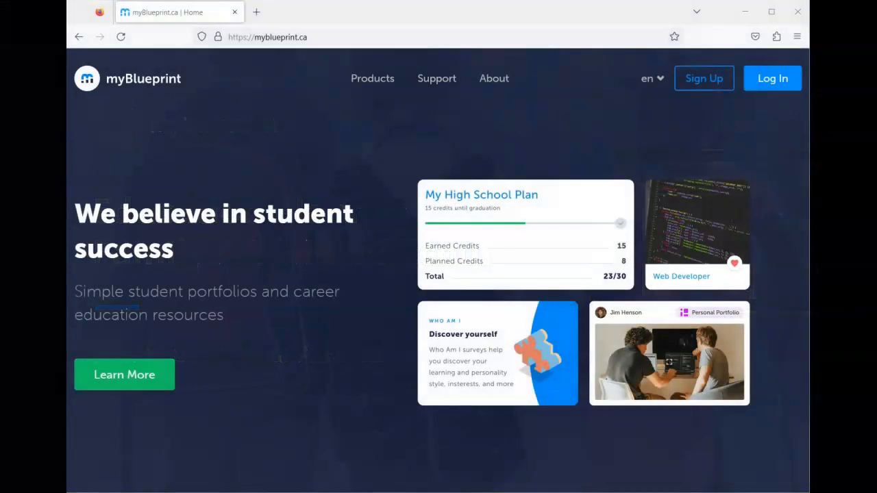
mouse_move(350, 39)
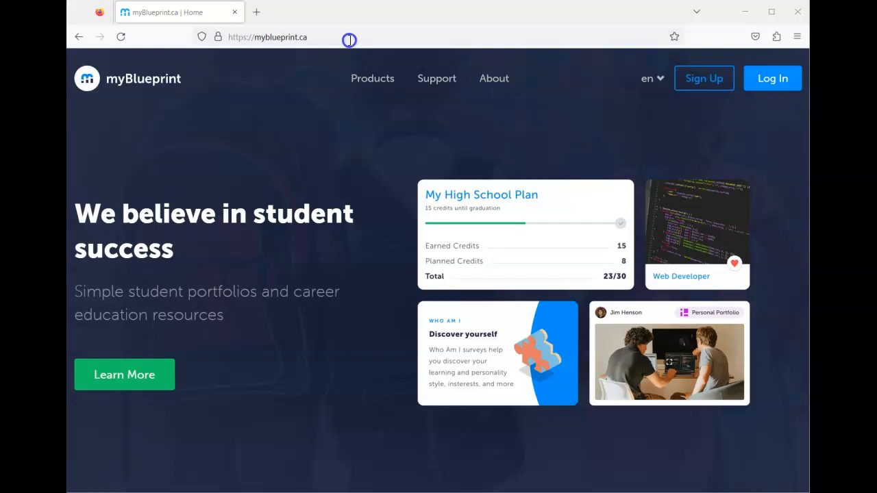
Step: Go from the myBlueprint home page to the Log In page
left_click(267, 37)
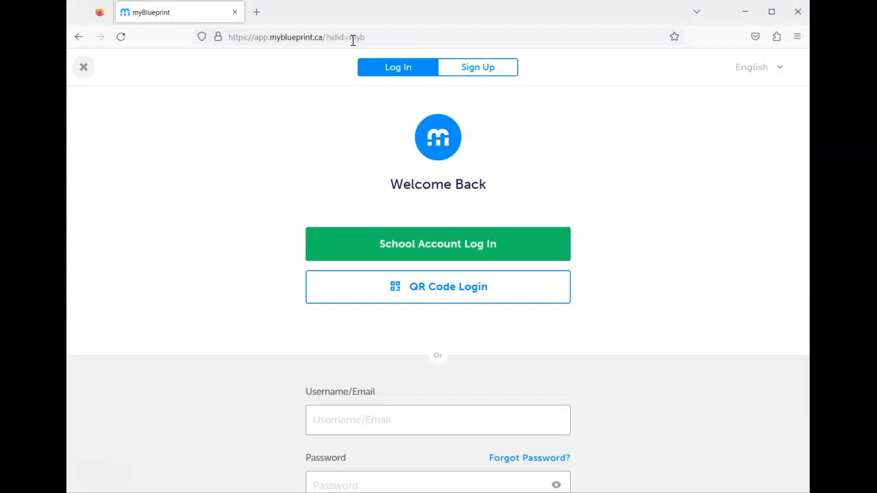
Step: Sign up for a Family/Advisor account at Demo High School 1 for Grade 7-12
left_click(478, 67)
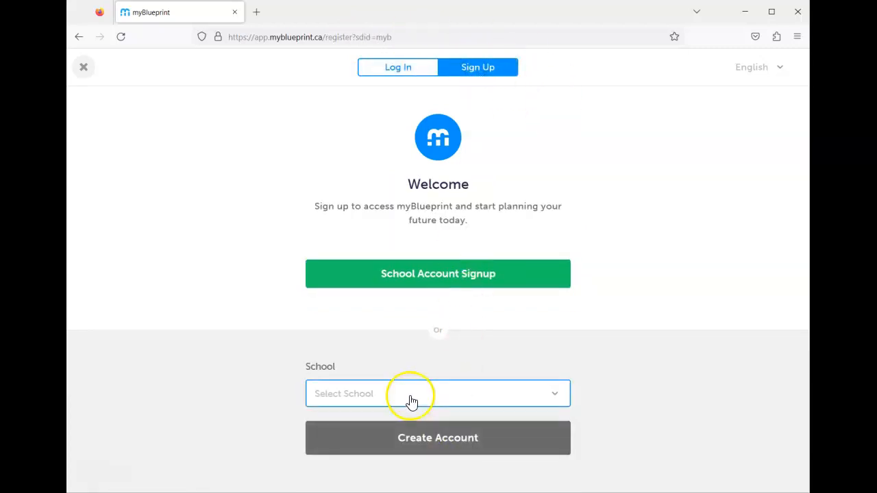
left_click(438, 393)
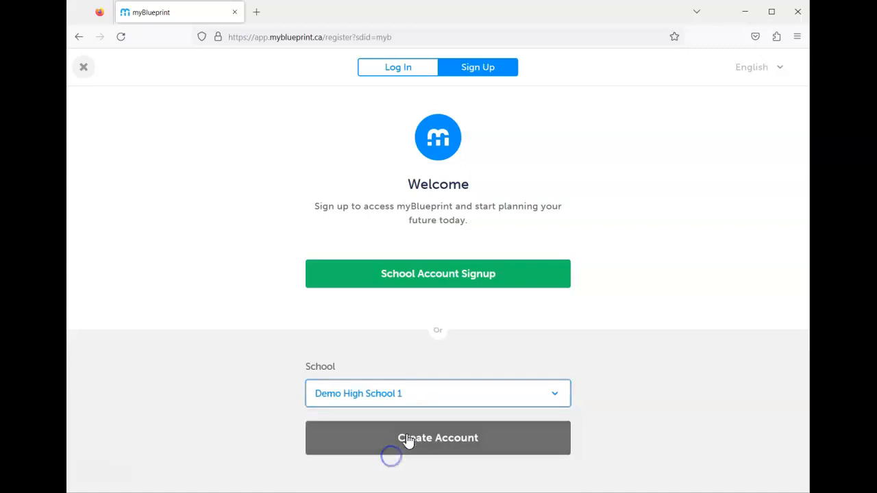
left_click(437, 438)
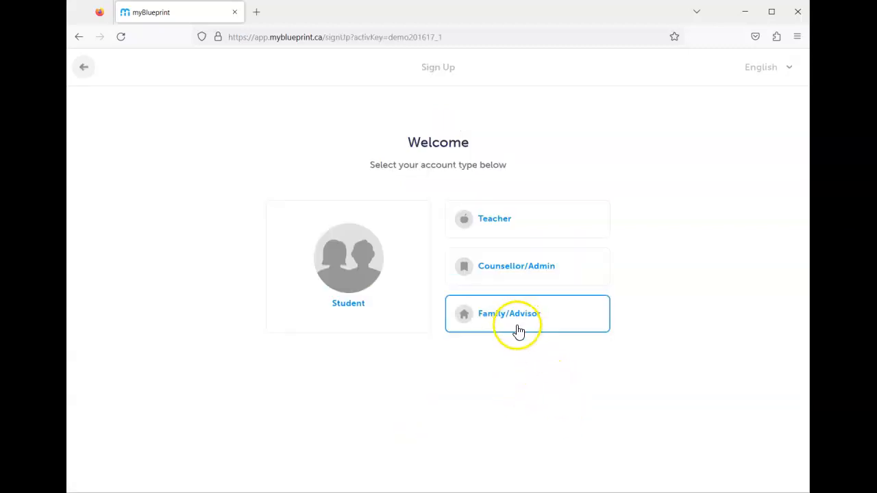
left_click(527, 314)
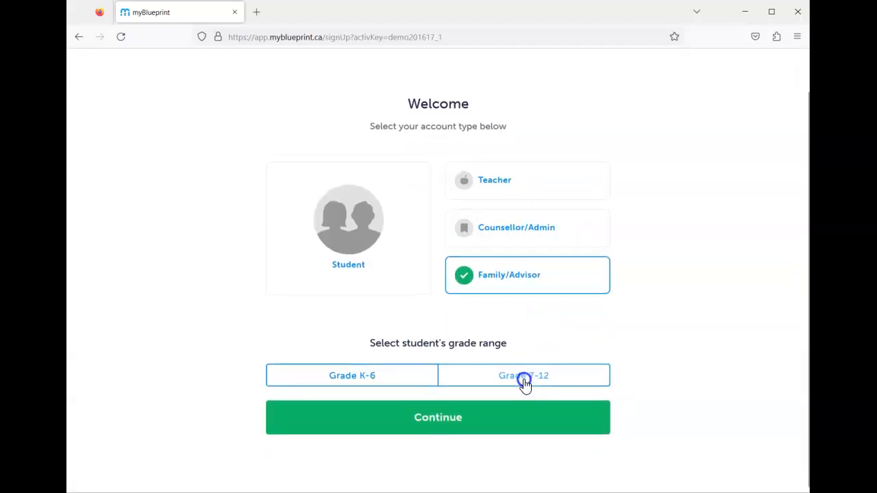
left_click(523, 375)
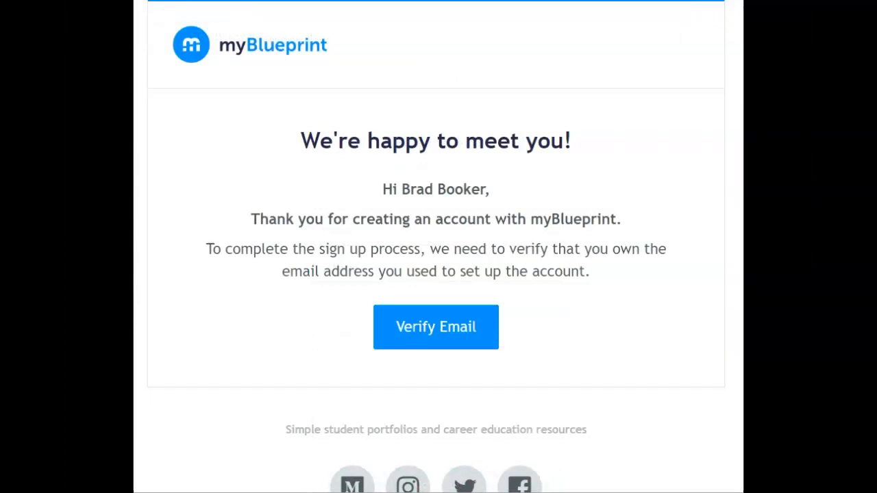
Step: Verify the email from the welcome message to reach the Home dashboard
left_click(436, 327)
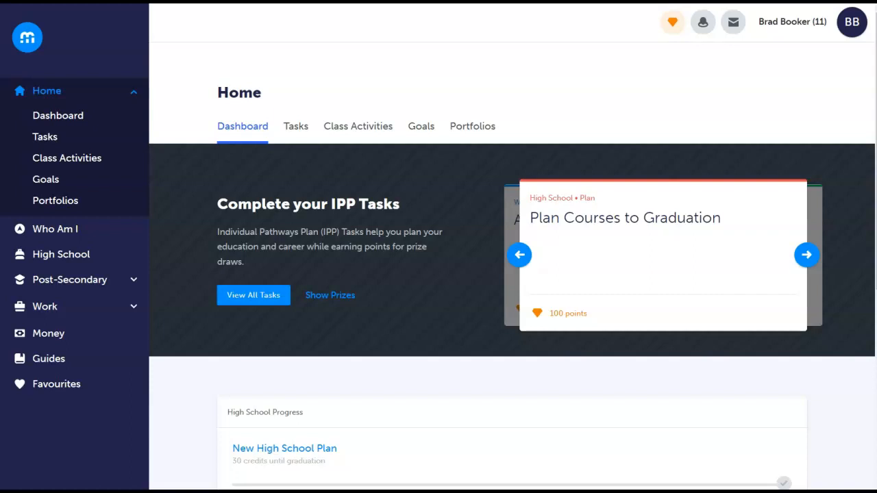
mouse_move(848, 60)
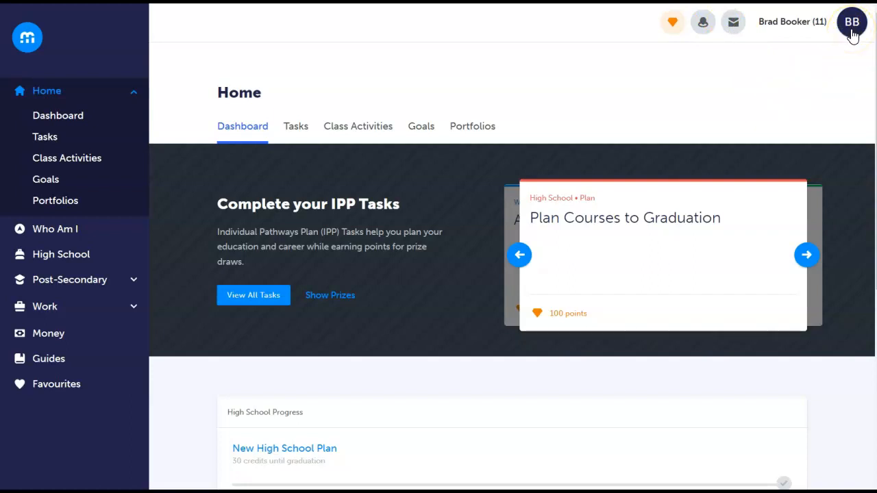
Step: Add a Family/Advisor link through the avatar menu's My Links page
left_click(852, 22)
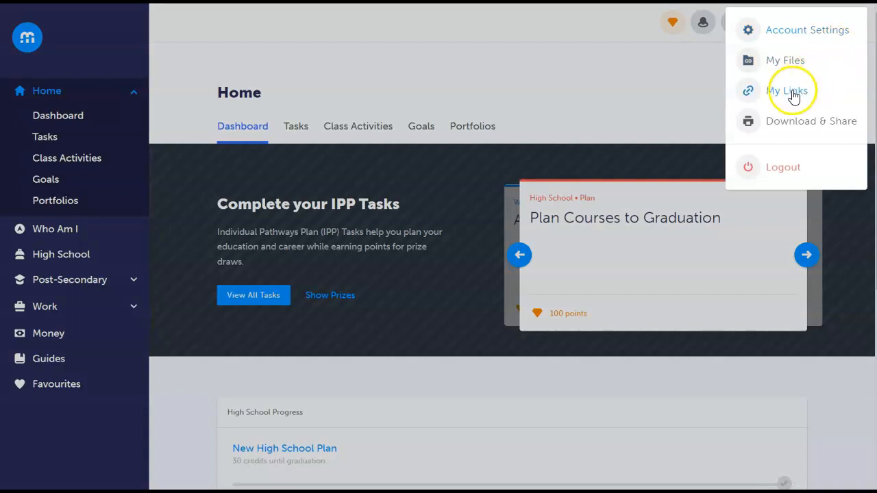
left_click(787, 90)
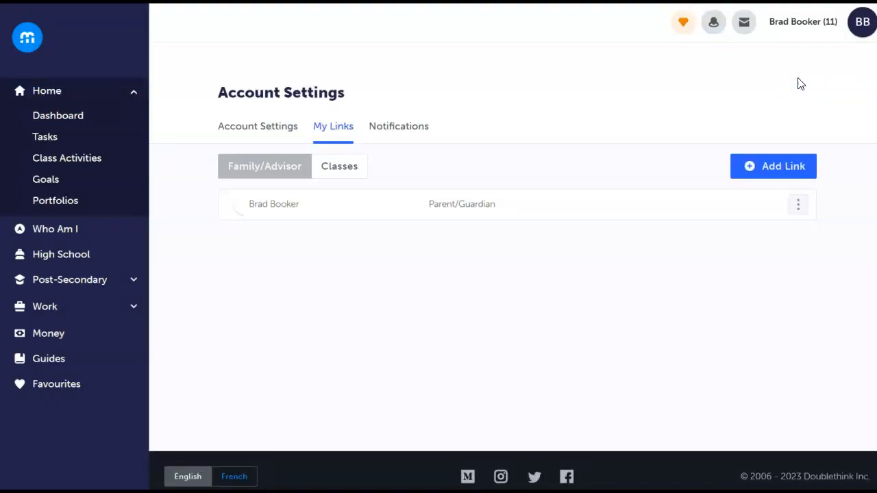
left_click(773, 165)
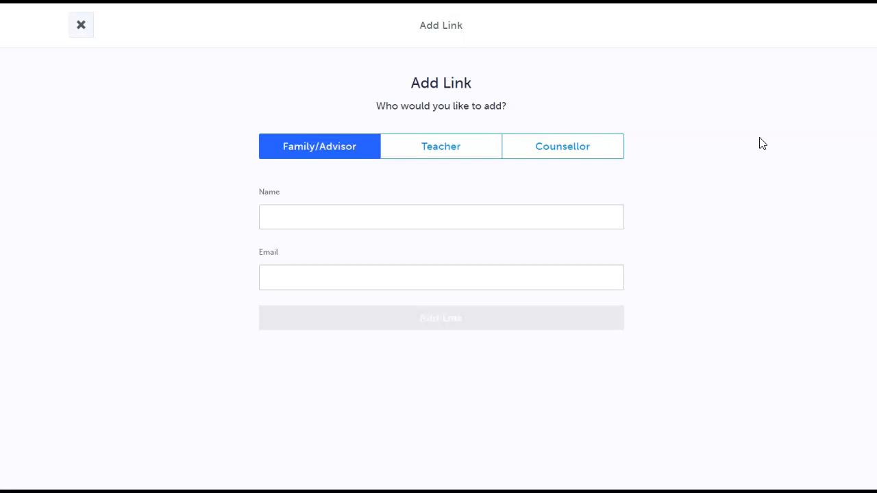
left_click(81, 25)
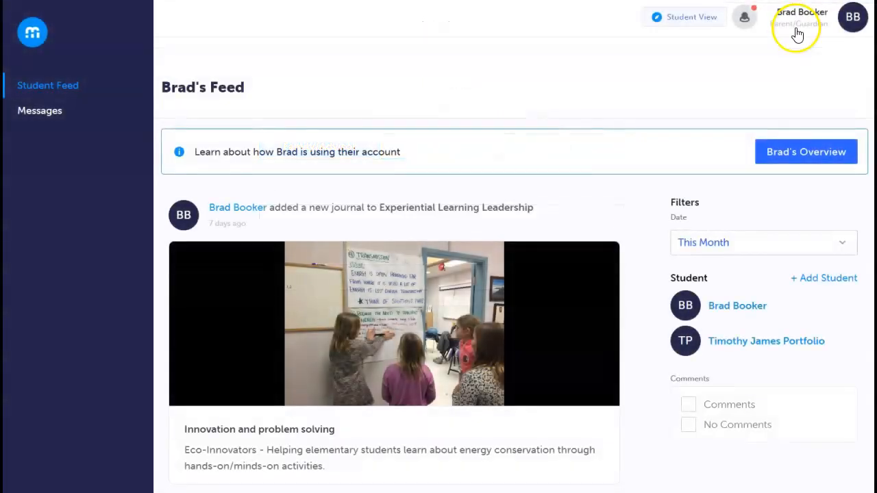
mouse_move(500, 230)
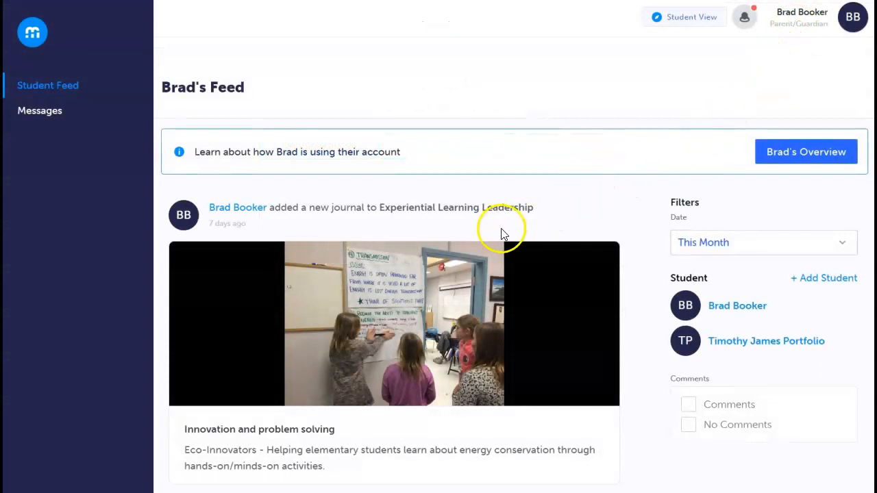
Step: Comment 'Great brainstorming!' on the Eco-Innovators journal post in the Student Feed
scroll("down", 3)
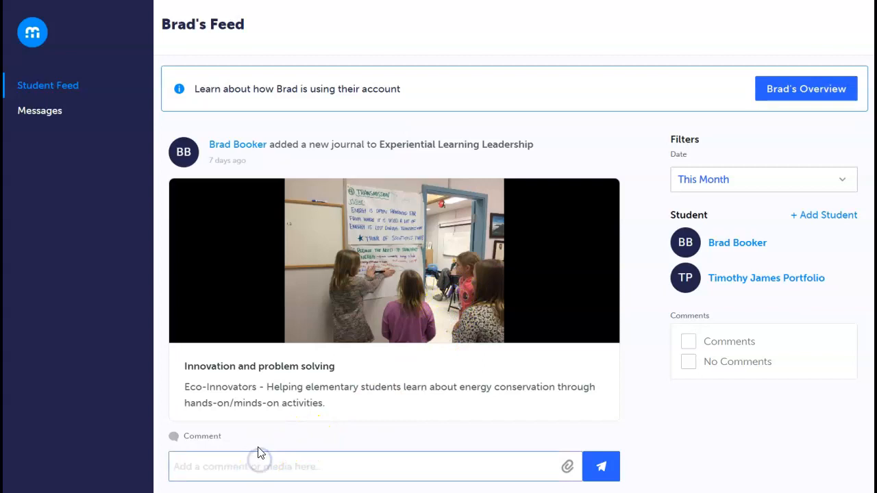
type("Great brainstorming!")
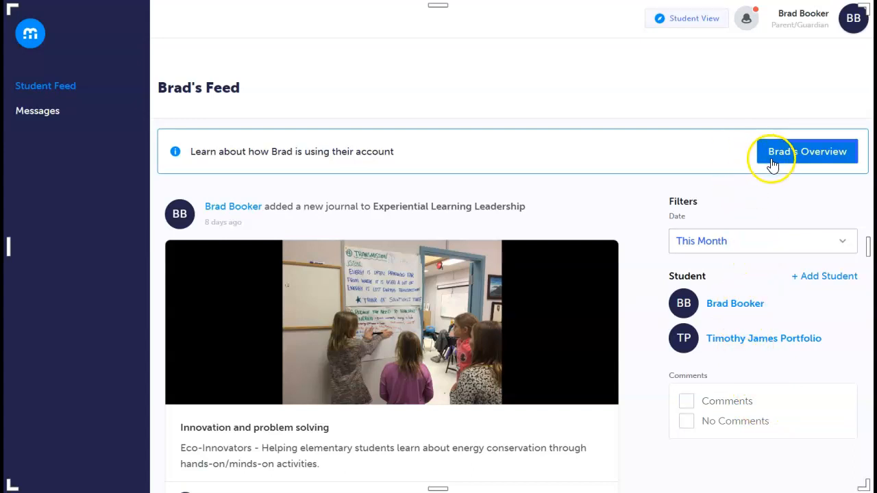
Step: Open Brad's Overview and scroll to his Portfolios and Details
left_click(806, 151)
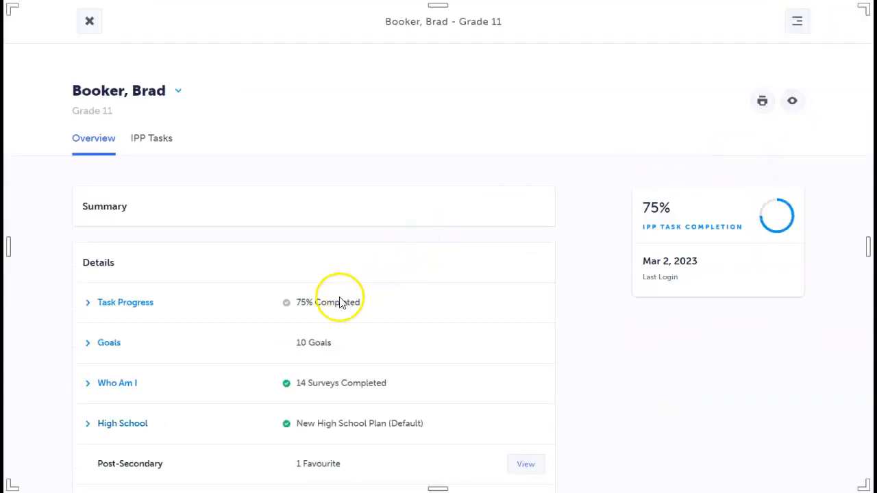
scroll("down", 3)
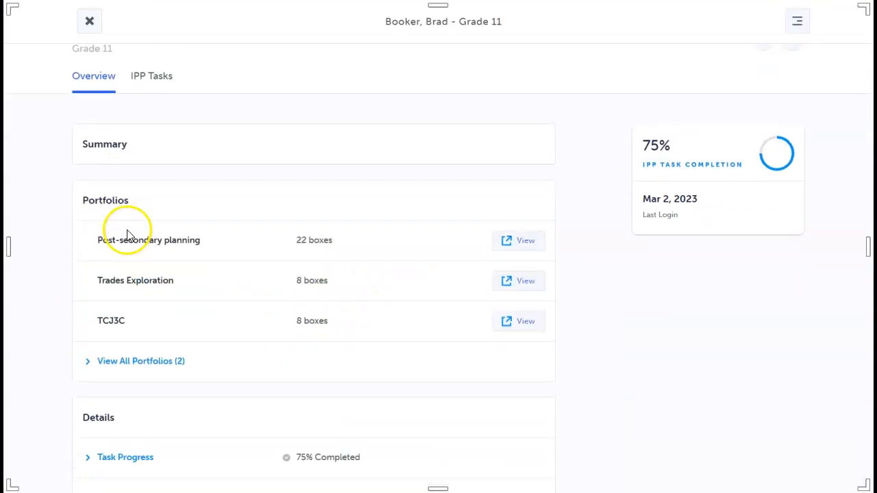
scroll("down", 3)
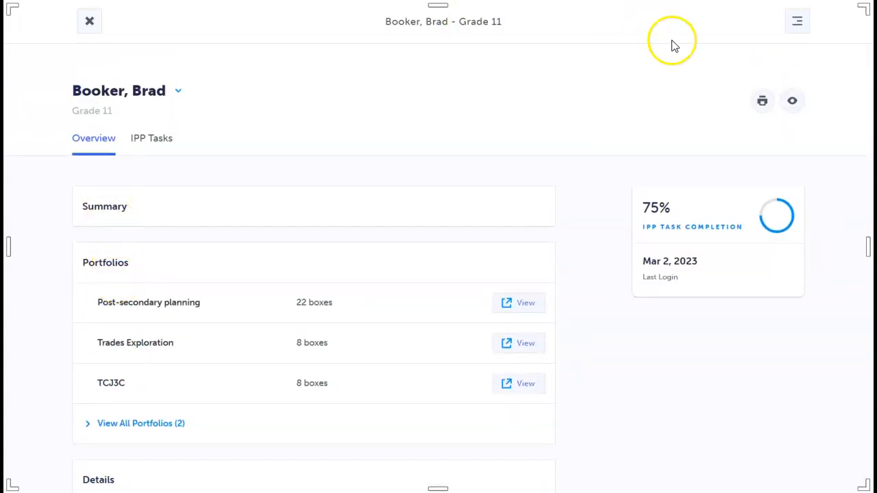
mouse_move(792, 101)
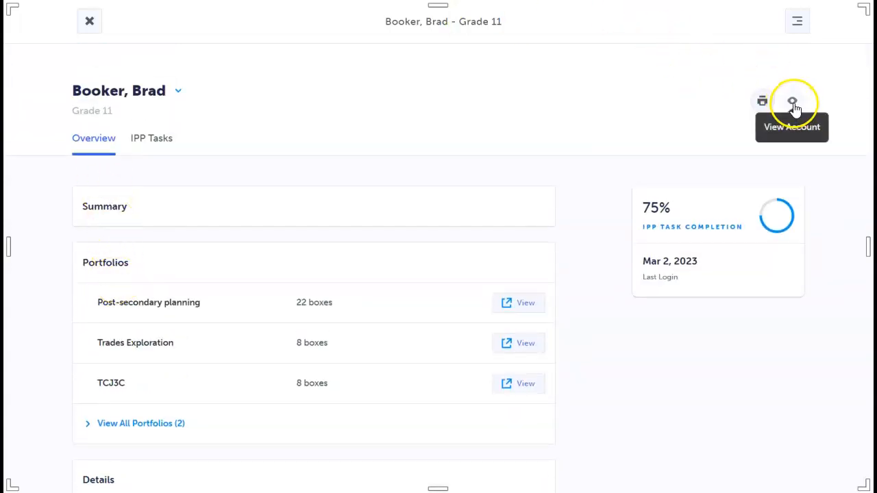
Step: Open Brad's TCJ3C portfolio from his account view
left_click(792, 101)
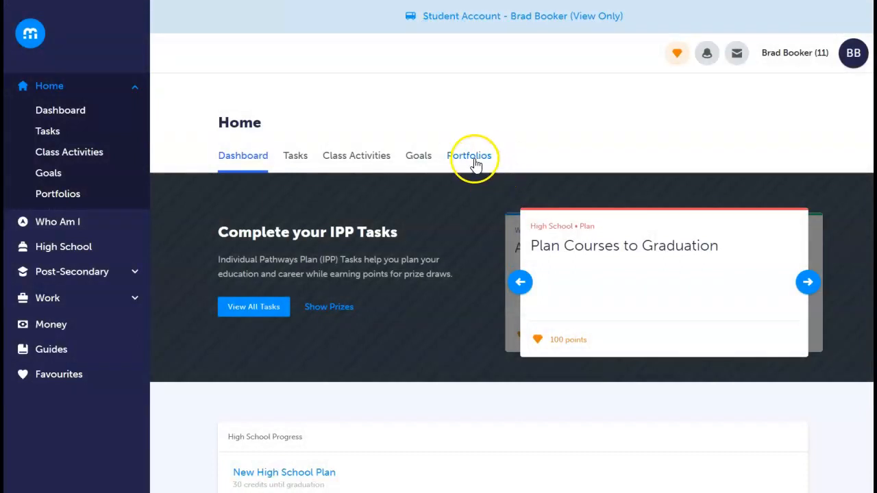
left_click(469, 155)
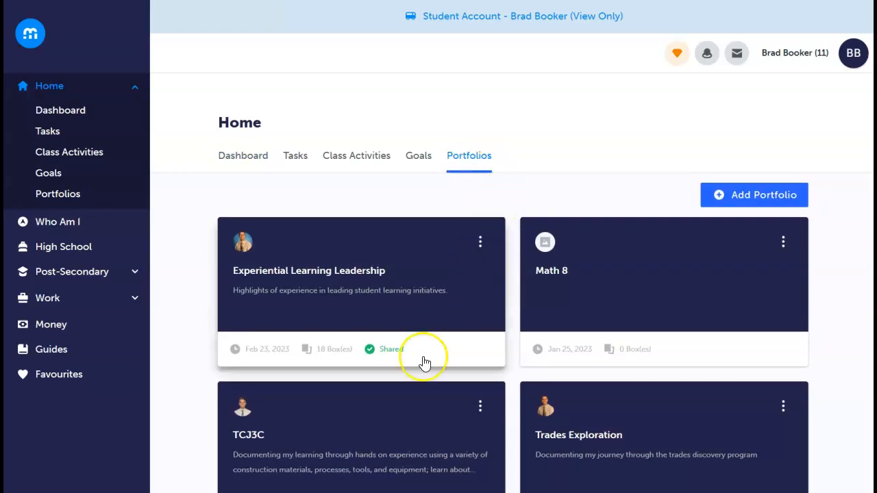
left_click(248, 435)
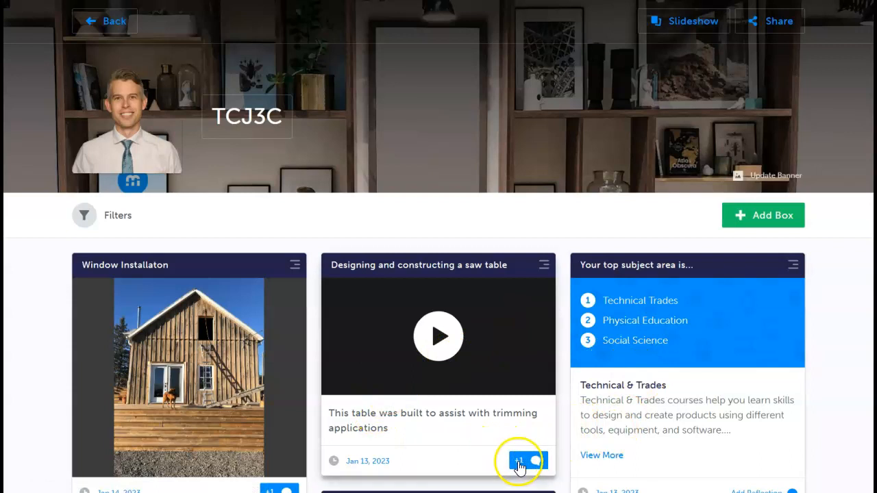
Step: Comment 'Excellent construction project…' on the saw table project, then enter Student View
left_click(519, 461)
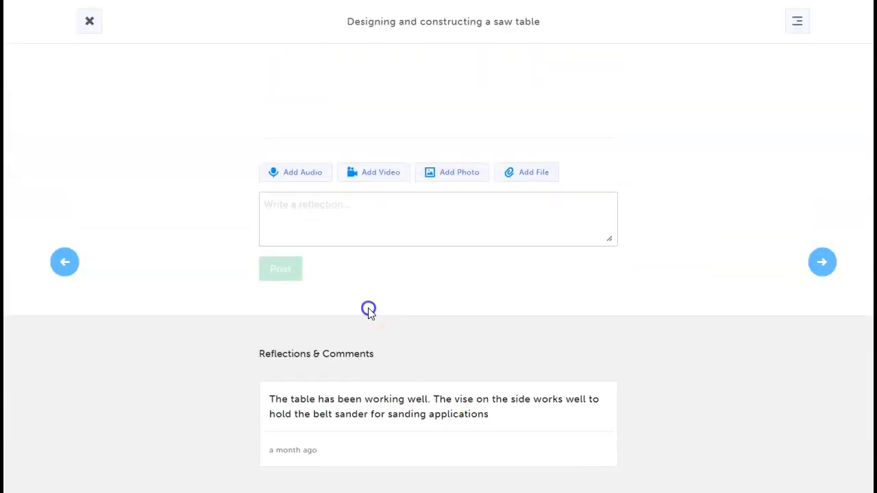
type("Excellent construction project, these skills will be useful this summer at the cabin!")
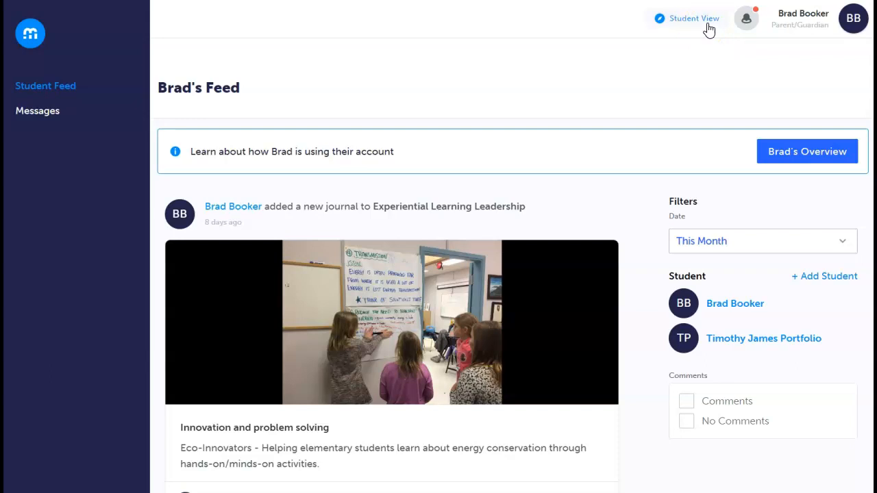
left_click(694, 18)
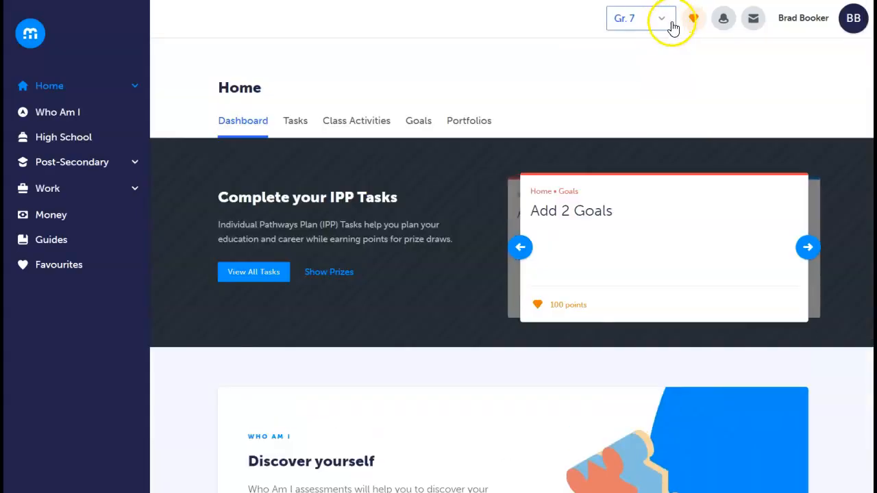